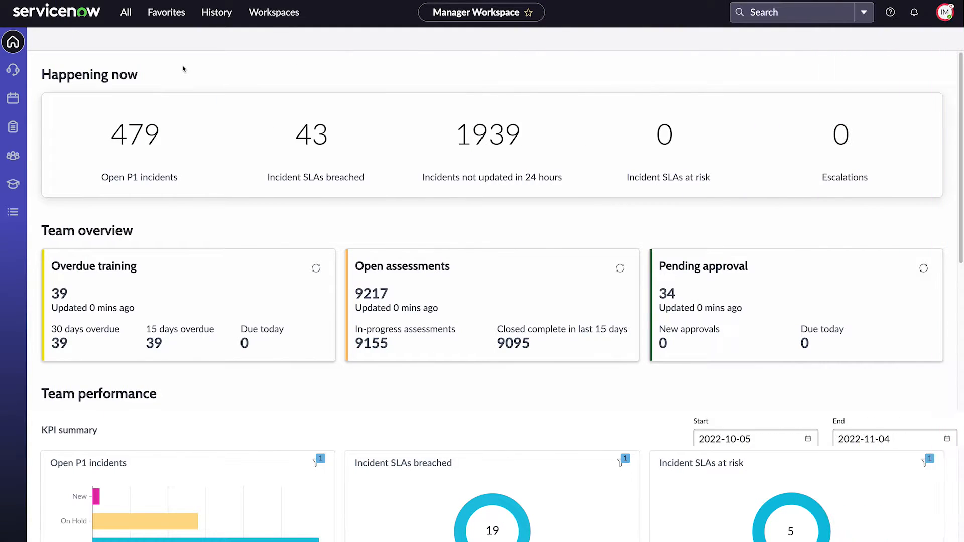
Open Coaching and display the Deskside Support team's skills matrix across technologies.
{"action": "left_click", "coordinate": [12, 184]}
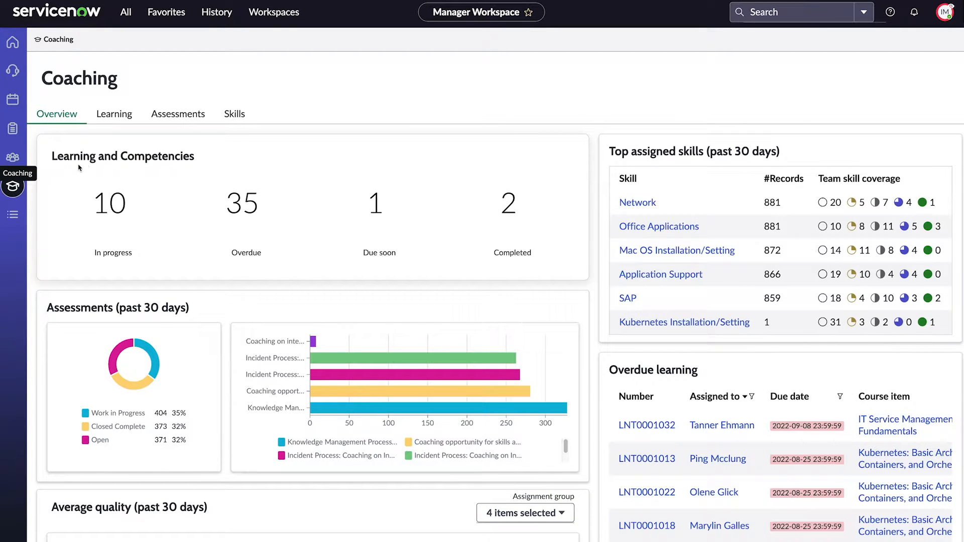
{"action": "left_click", "coordinate": [234, 113]}
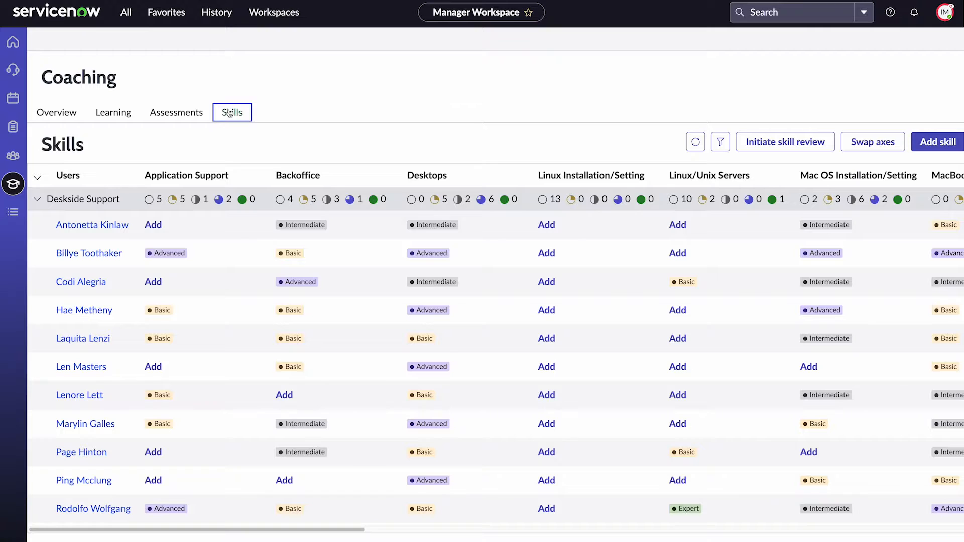
{"action": "mouse_move", "coordinate": [217, 117]}
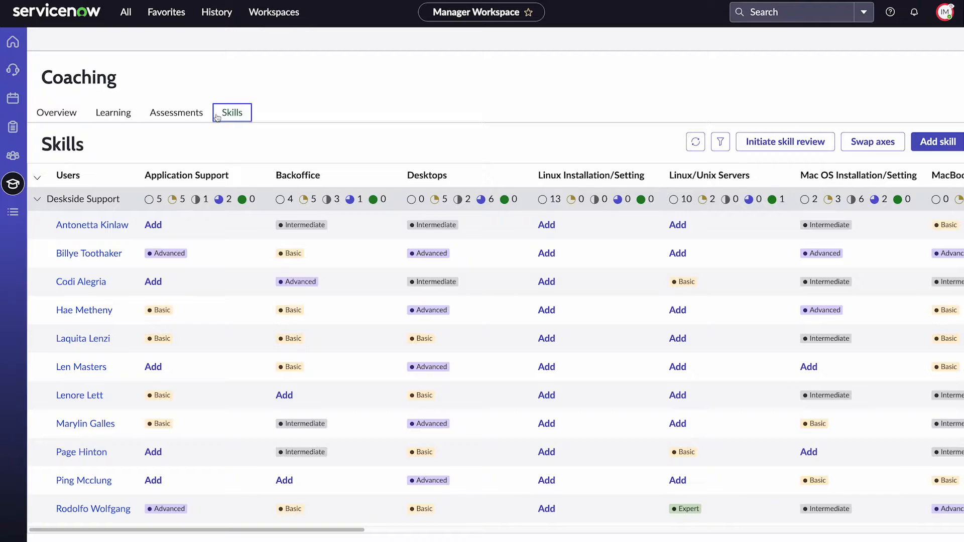
{"action": "mouse_move", "coordinate": [113, 112]}
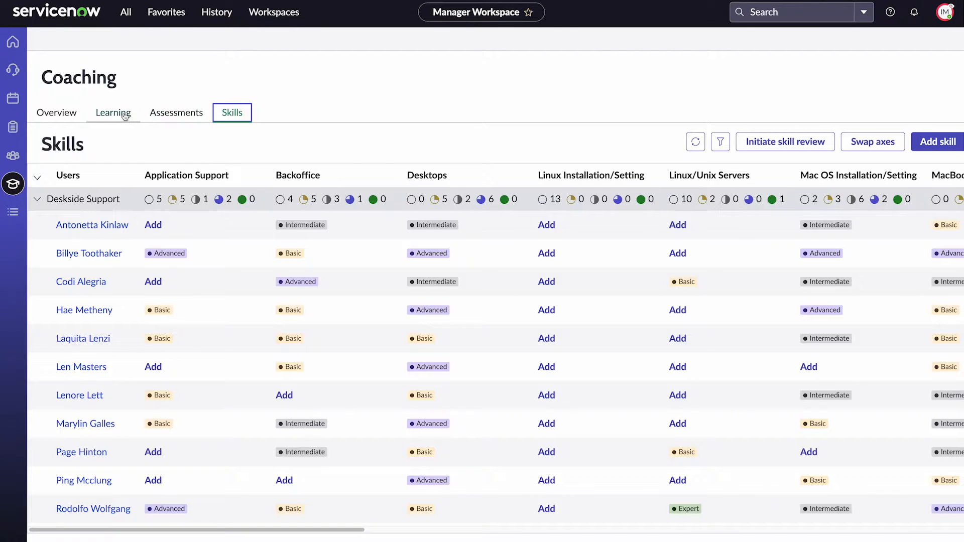
In Coaching's Learning area, list all 27 course items with their skill levels.
{"action": "left_click", "coordinate": [113, 112]}
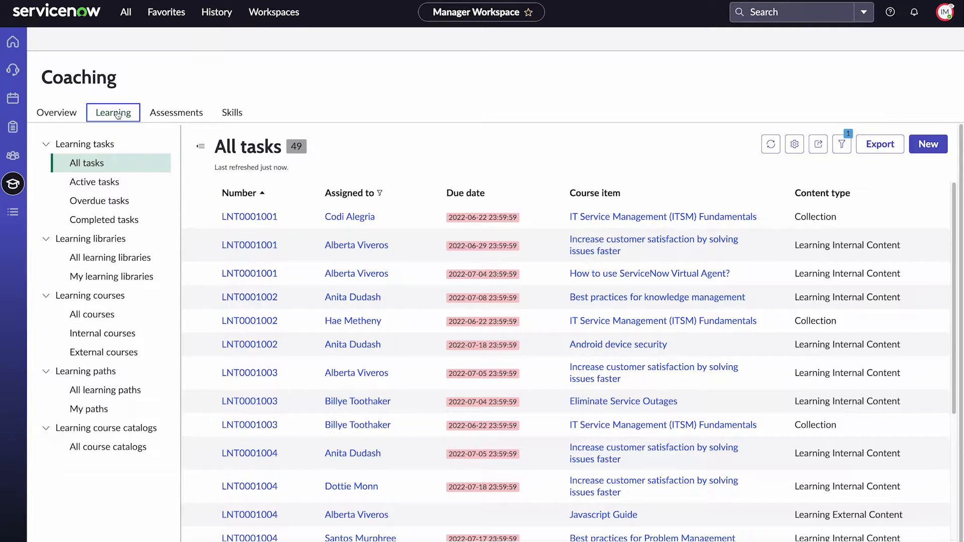
{"action": "left_click", "coordinate": [90, 314]}
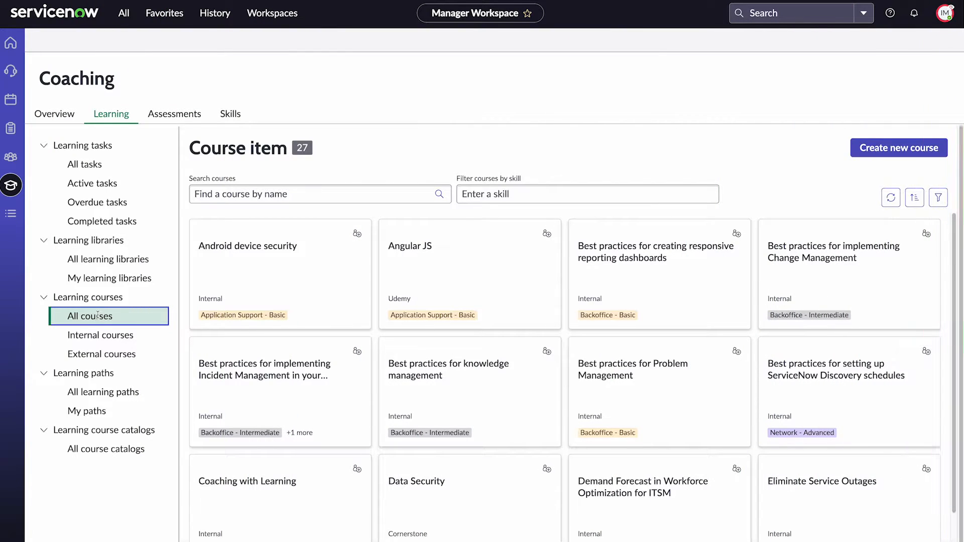
List all course catalogs and open the Default Catalog record with its 32 course items.
{"action": "left_click", "coordinate": [108, 443]}
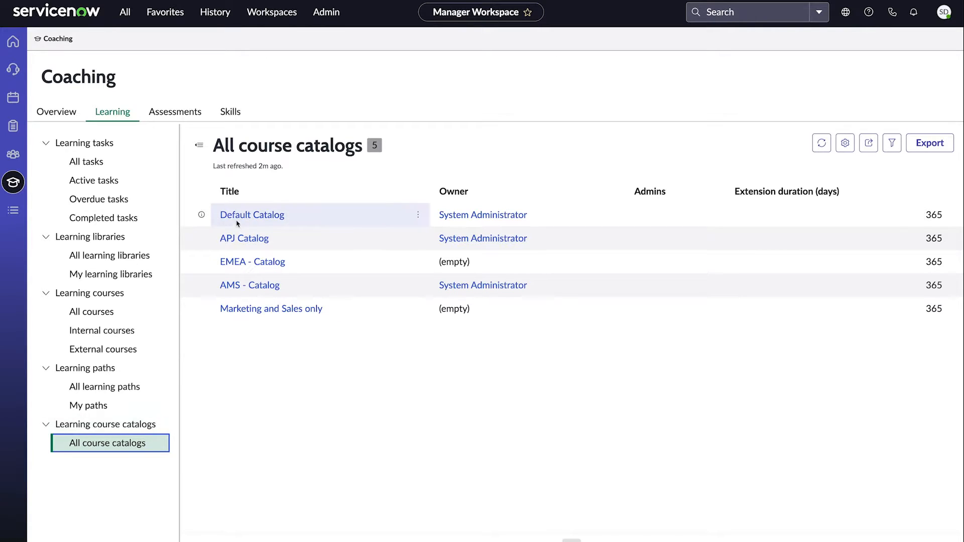
{"action": "left_click", "coordinate": [252, 215]}
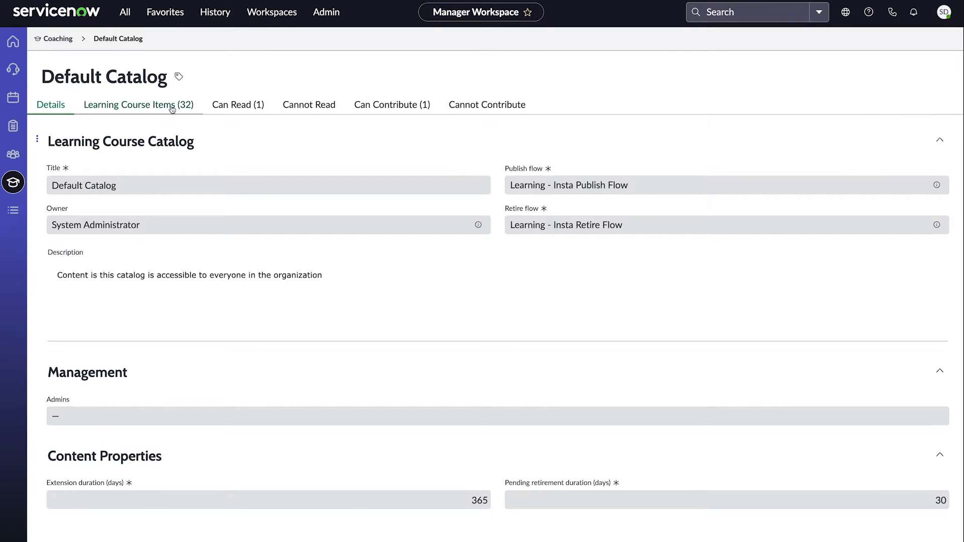
View the learning course items contained in the Default Catalog.
{"action": "left_click", "coordinate": [139, 105]}
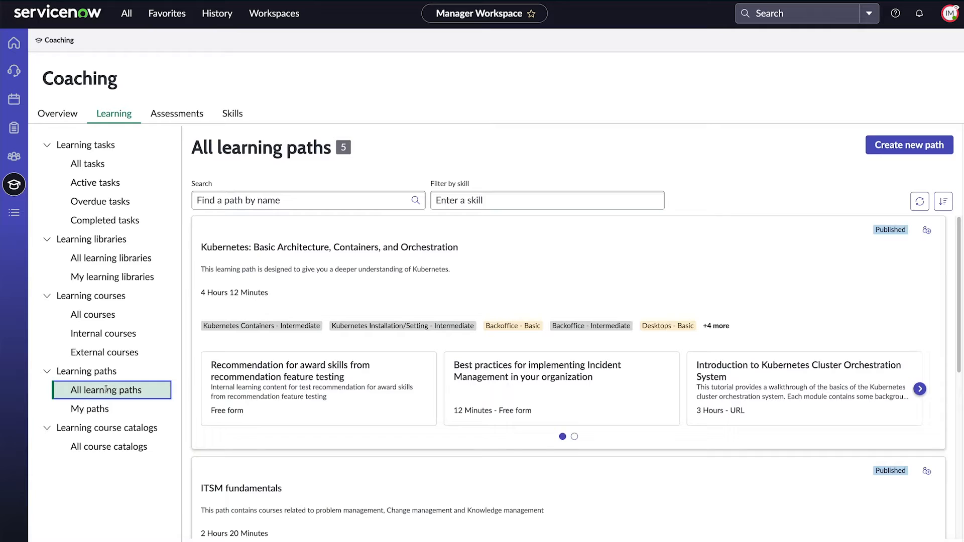
{"action": "mouse_move", "coordinate": [880, 160]}
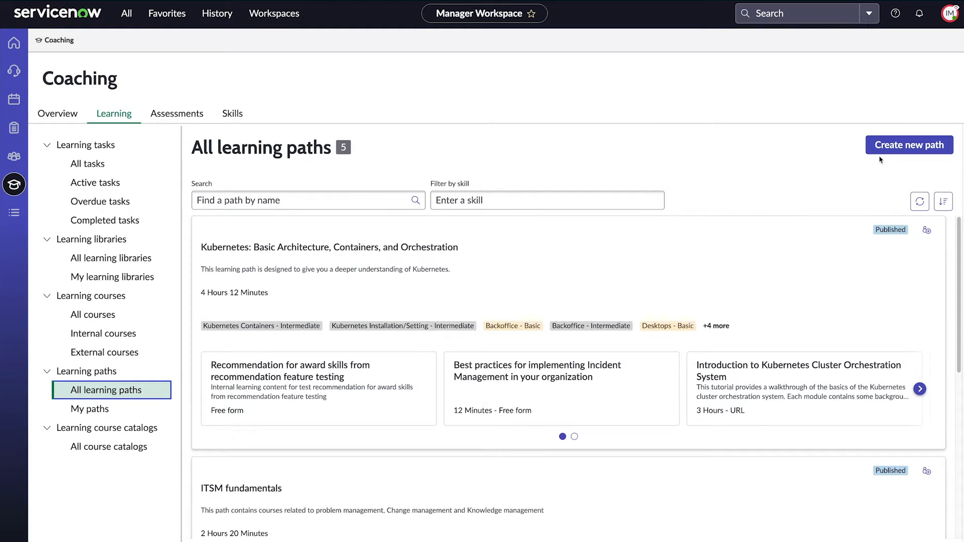
Start a new ITSM Fundamentals learning path in Default Catalog and proceed to course selection.
{"action": "left_click", "coordinate": [909, 145]}
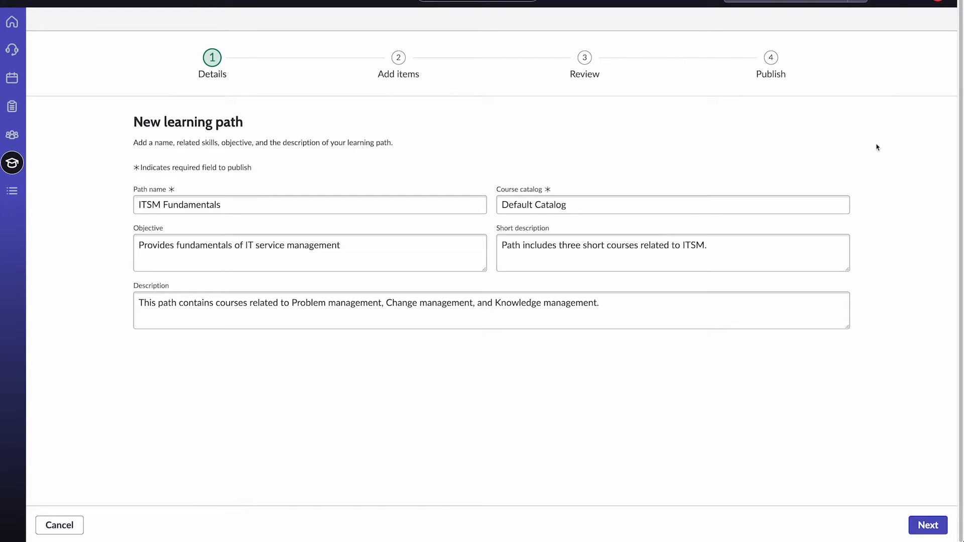
{"action": "mouse_move", "coordinate": [831, 179]}
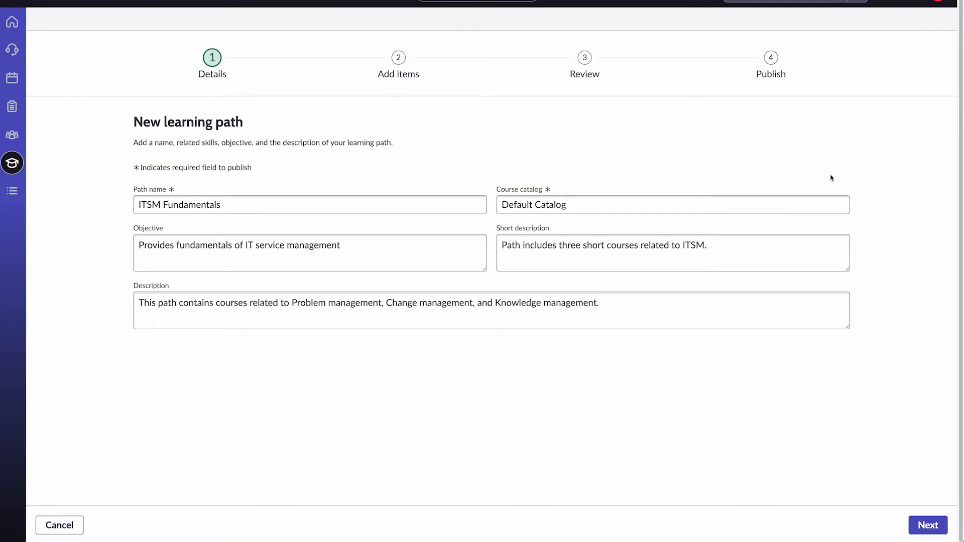
{"action": "left_click", "coordinate": [673, 205]}
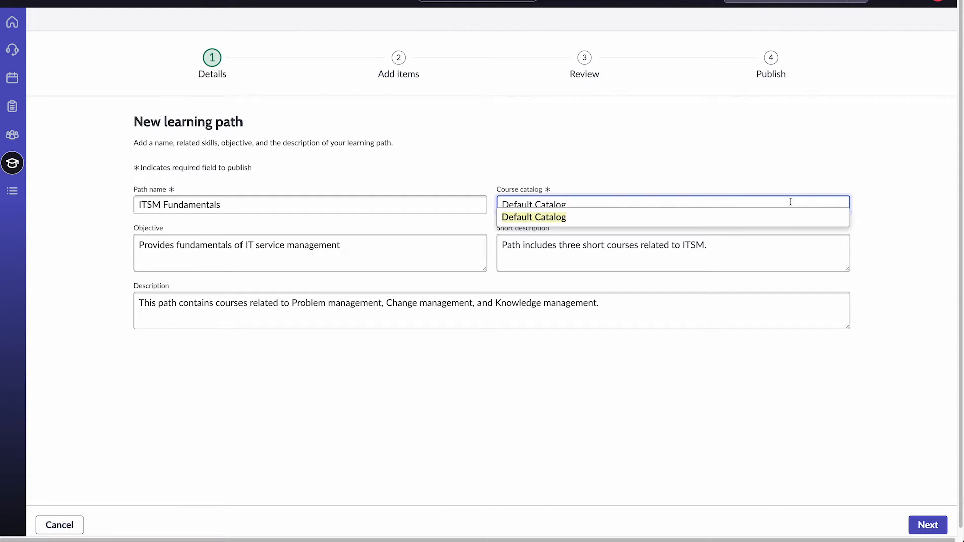
{"action": "left_click", "coordinate": [533, 217]}
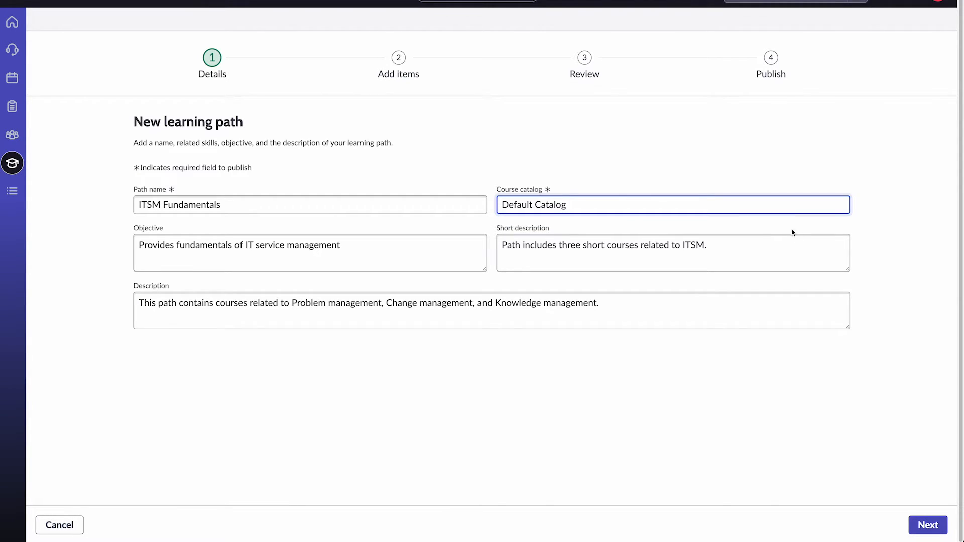
{"action": "mouse_move", "coordinate": [927, 525]}
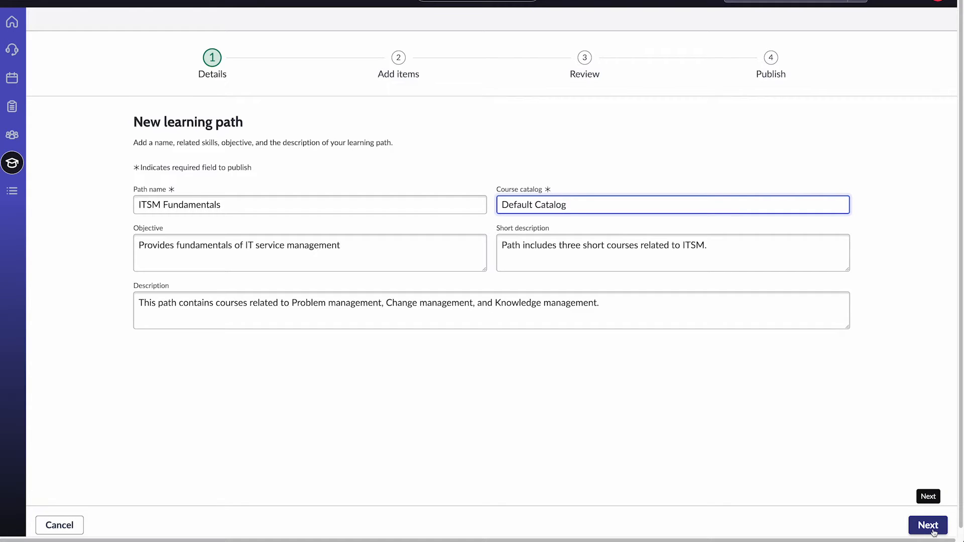
{"action": "left_click", "coordinate": [927, 525]}
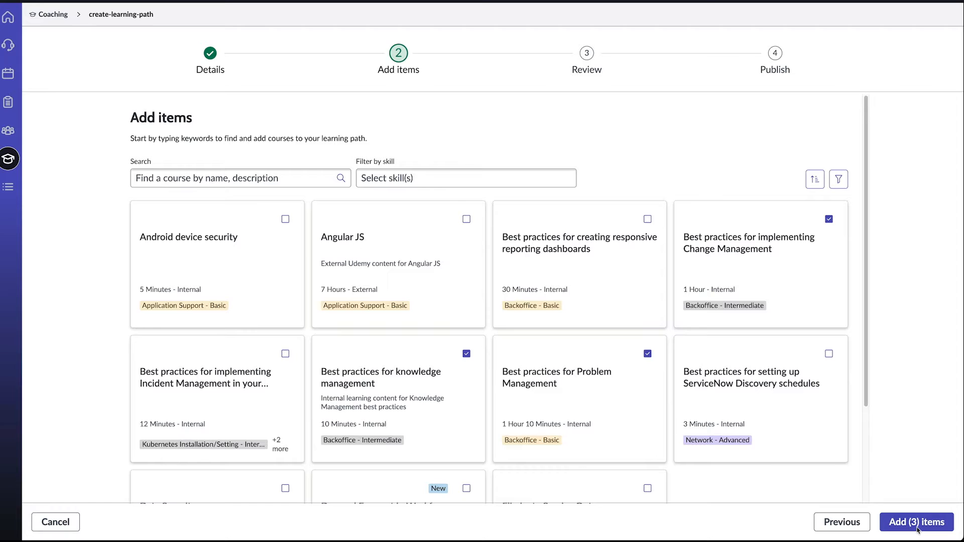
Add the Change, Knowledge and Problem Management courses, review the path, and submit it as Published.
{"action": "left_click", "coordinate": [915, 522]}
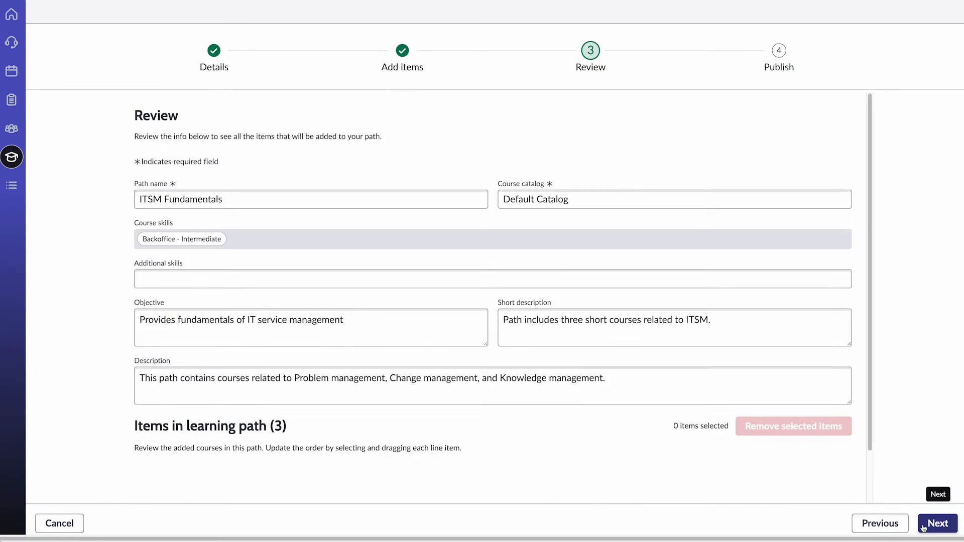
{"action": "scroll", "scroll_direction": "down", "scroll_amount": 3}
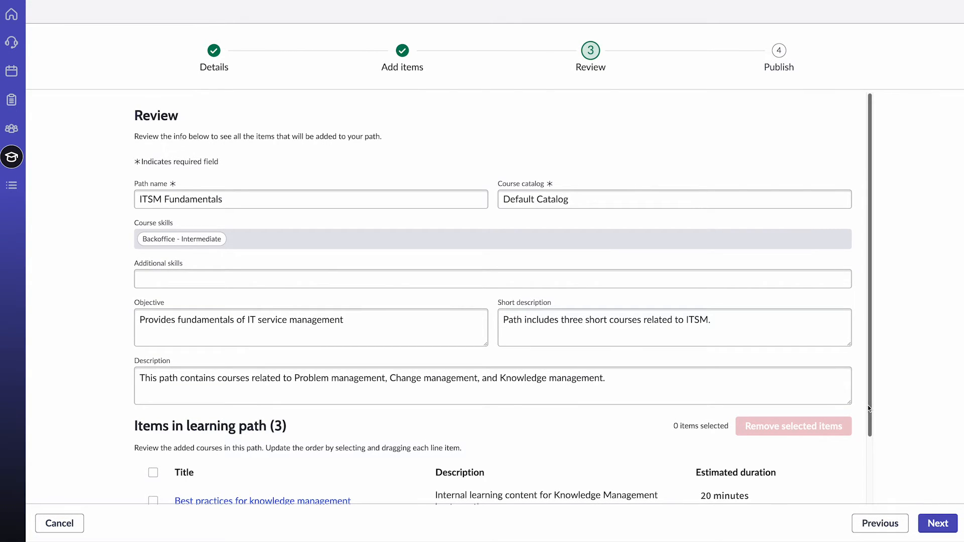
{"action": "scroll", "scroll_direction": "down", "scroll_amount": 3}
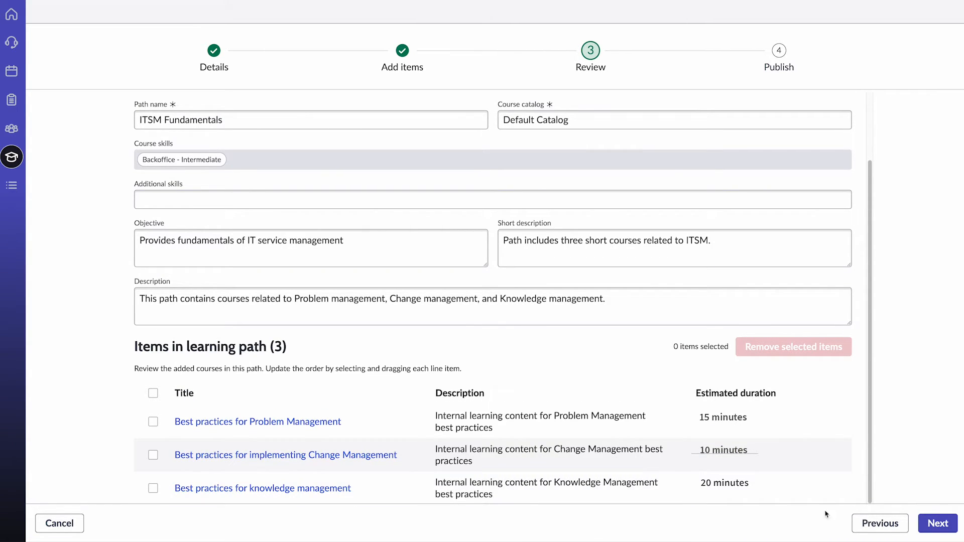
{"action": "left_click", "coordinate": [936, 523]}
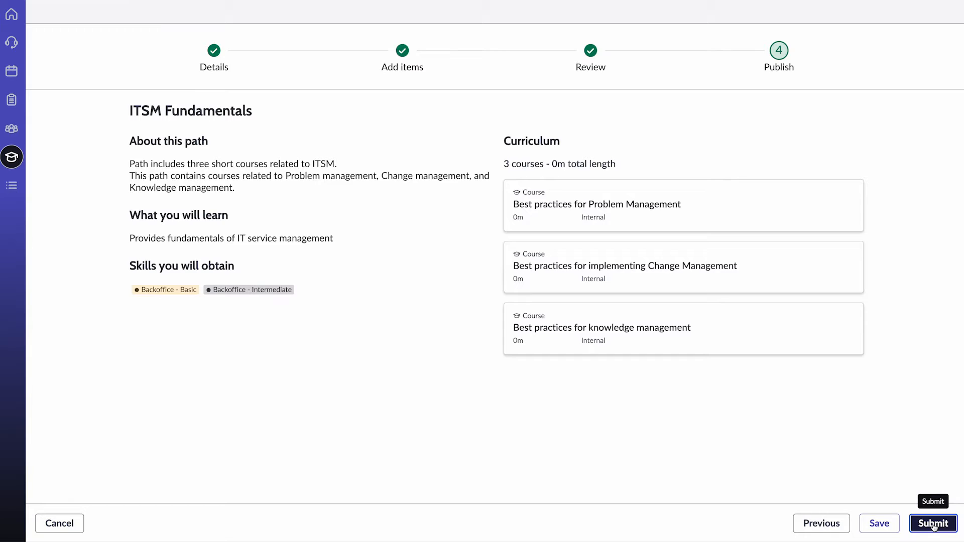
{"action": "left_click", "coordinate": [931, 523]}
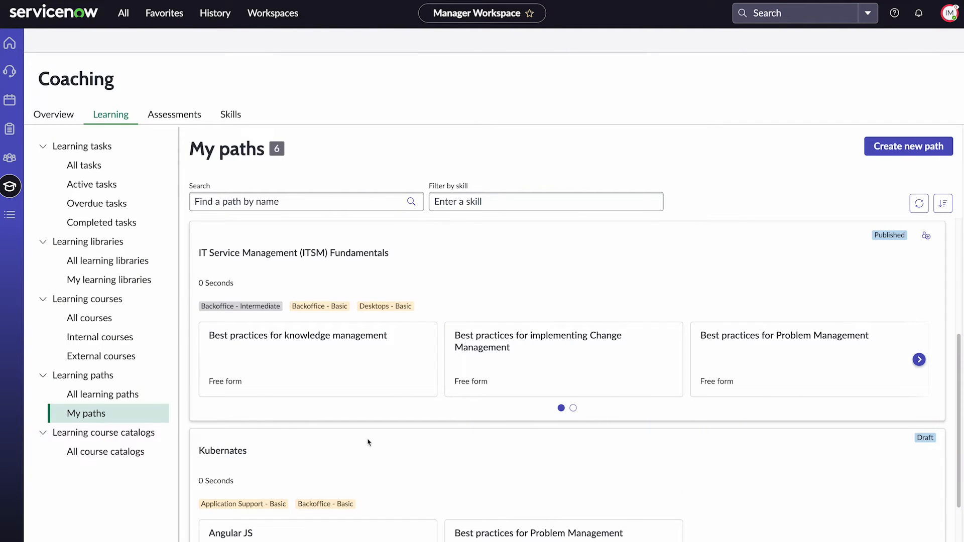
{"action": "mouse_move", "coordinate": [495, 416]}
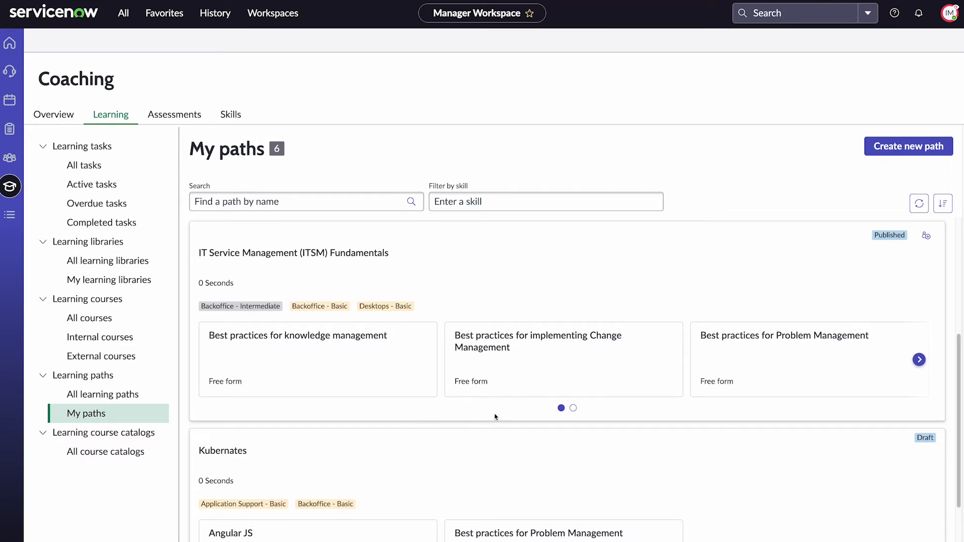
{"action": "left_click", "coordinate": [925, 234]}
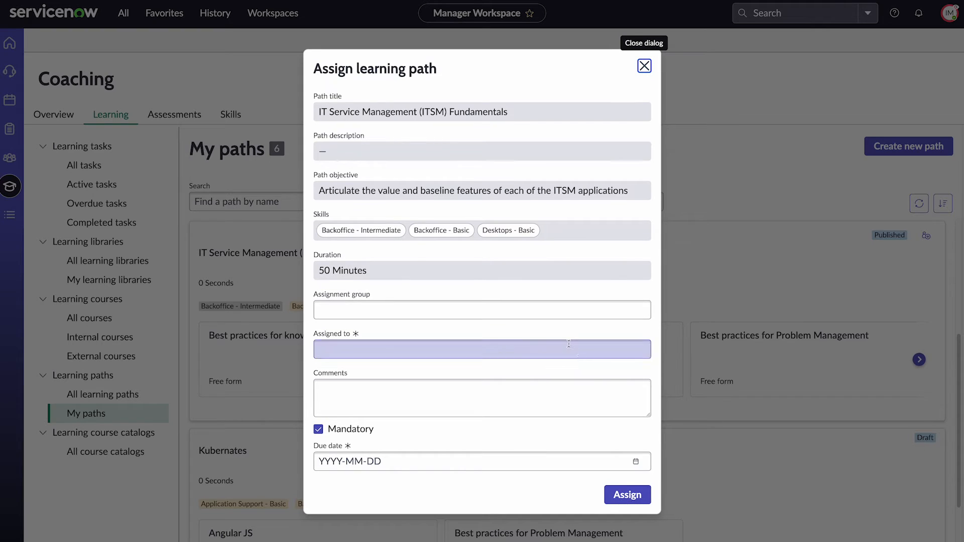
{"action": "left_click", "coordinate": [481, 348]}
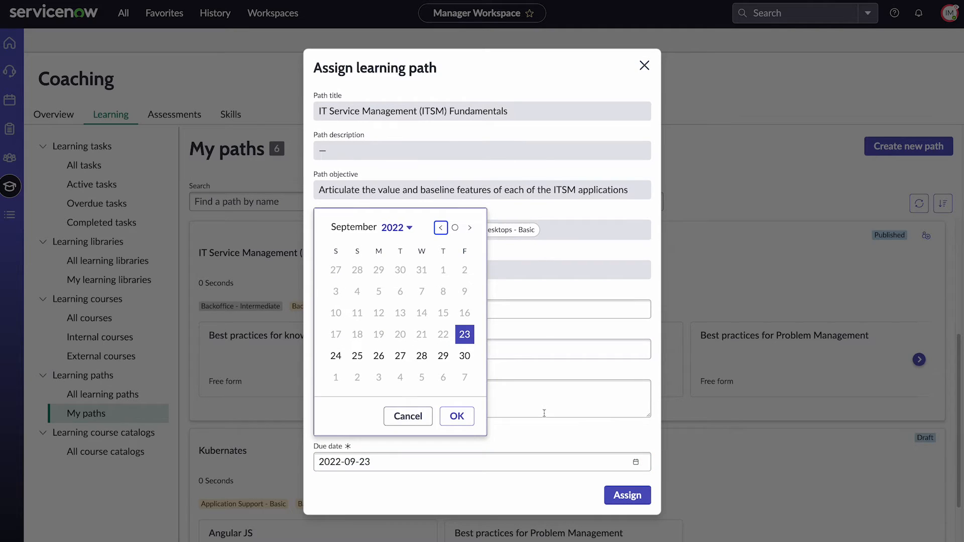
{"action": "left_click", "coordinate": [470, 228]}
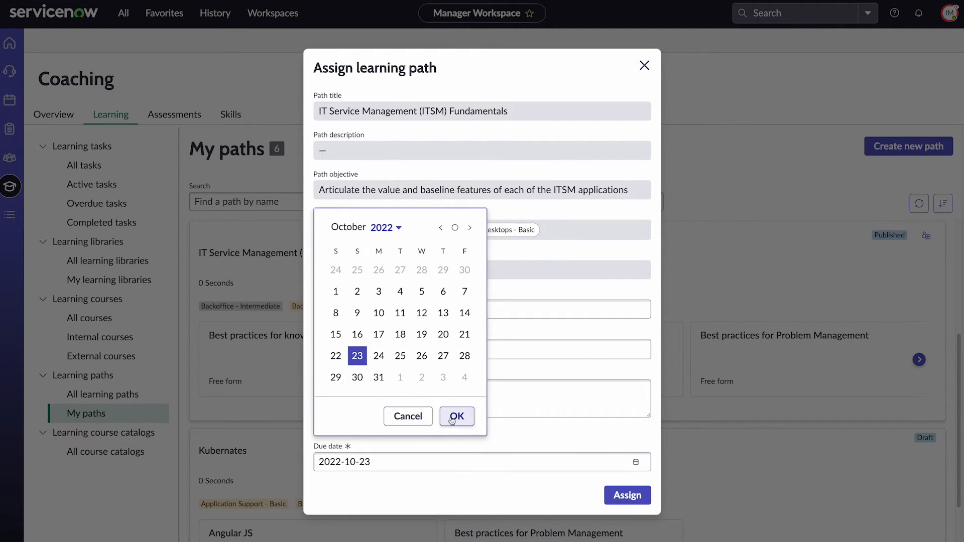
{"action": "left_click", "coordinate": [456, 416]}
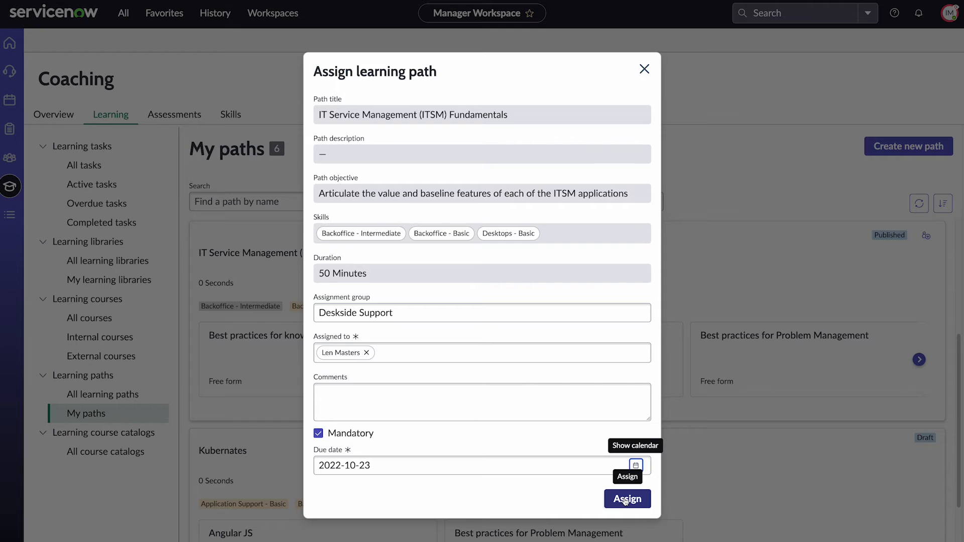
{"action": "left_click", "coordinate": [627, 499]}
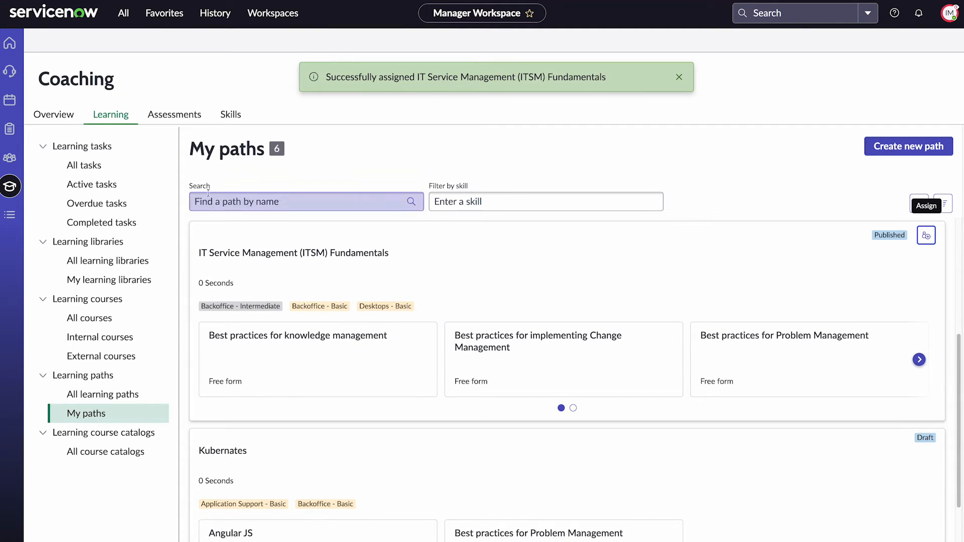
Check all tasks and the Overview dashboard, then list the Coaching and IT Service Learning Catalog libraries.
{"action": "left_click", "coordinate": [85, 165]}
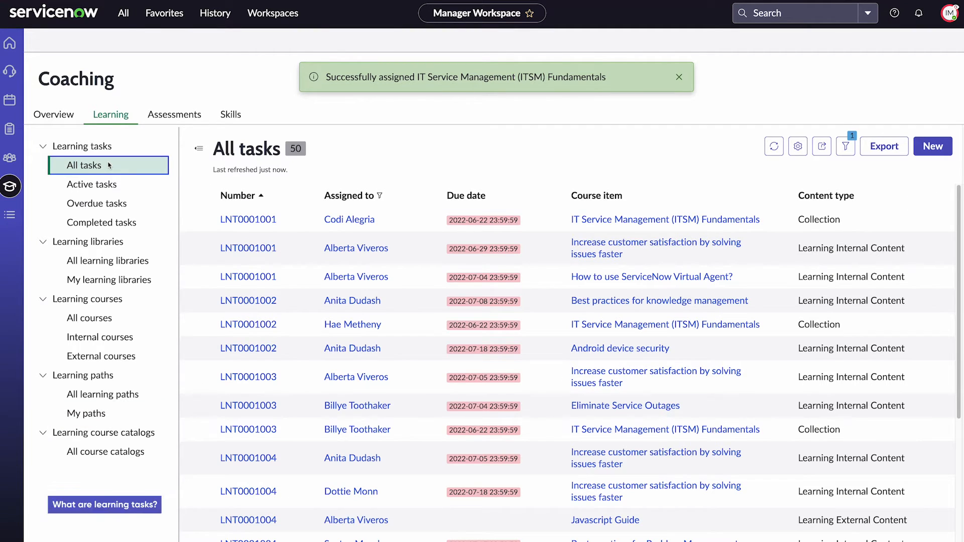
{"action": "left_click", "coordinate": [104, 505]}
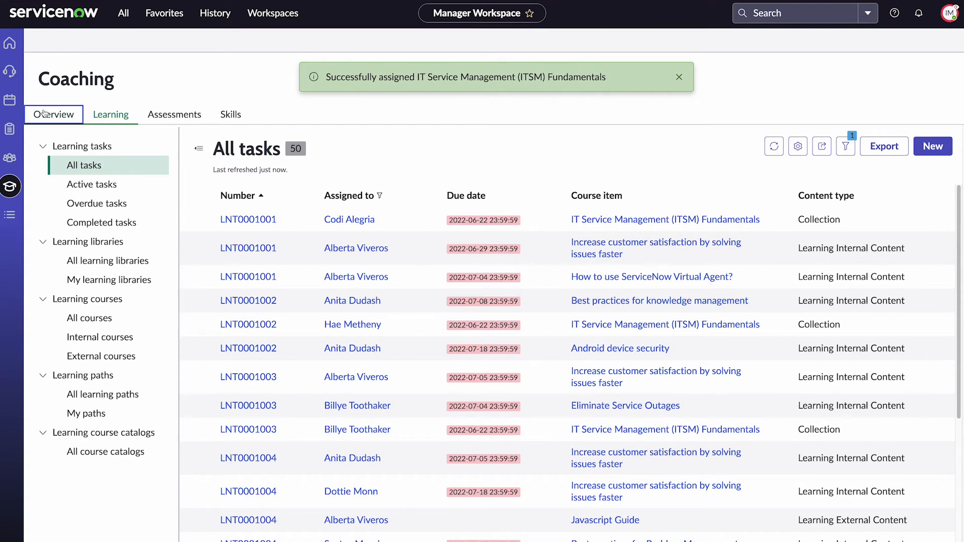
{"action": "left_click", "coordinate": [52, 114]}
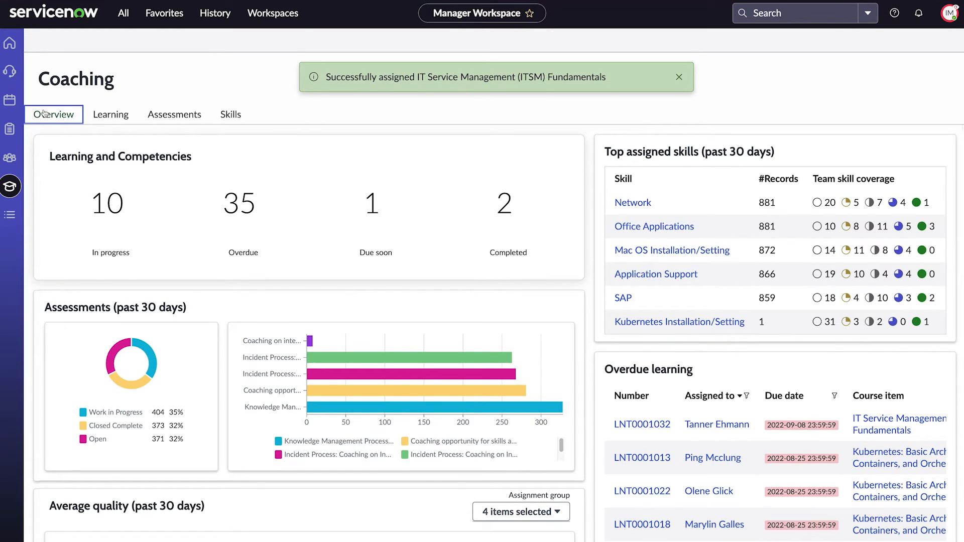
{"action": "left_click", "coordinate": [110, 114]}
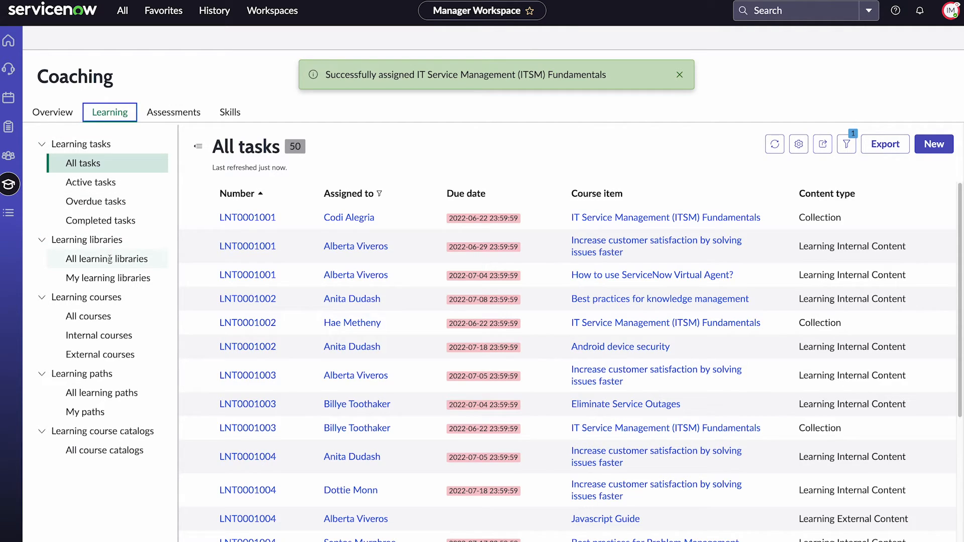
{"action": "left_click", "coordinate": [107, 258]}
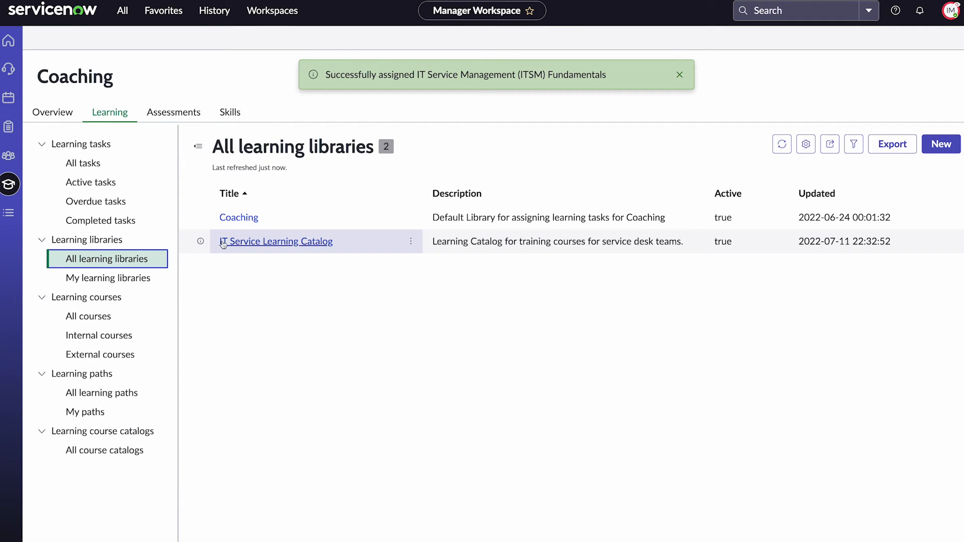
Open IT Service Learning Catalog and view its groups: IT Service Desk and Deskside Support.
{"action": "left_click", "coordinate": [275, 241]}
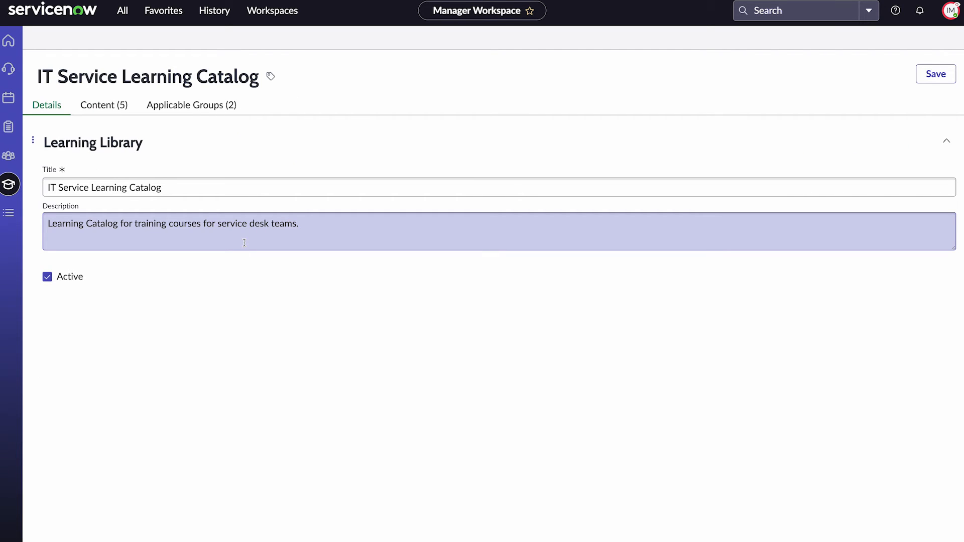
{"action": "left_click", "coordinate": [191, 105]}
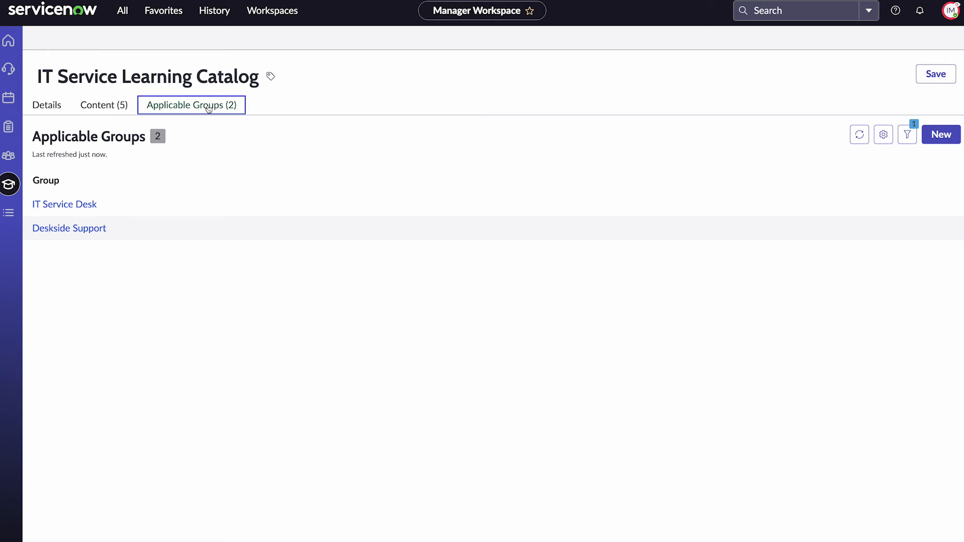